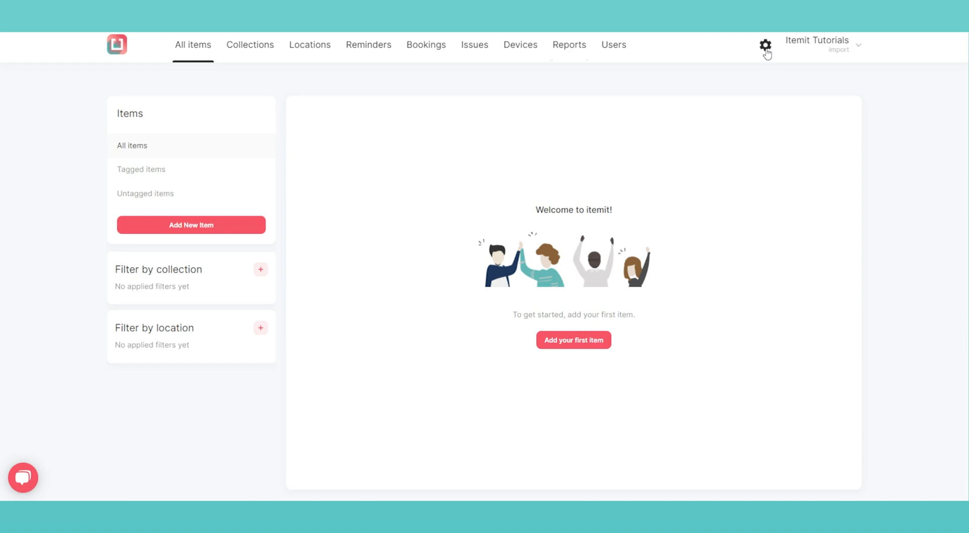
- Open itemit account settings via the gear icon to reach the CSV Import page
{"action": "left_click", "coordinate": [765, 45]}
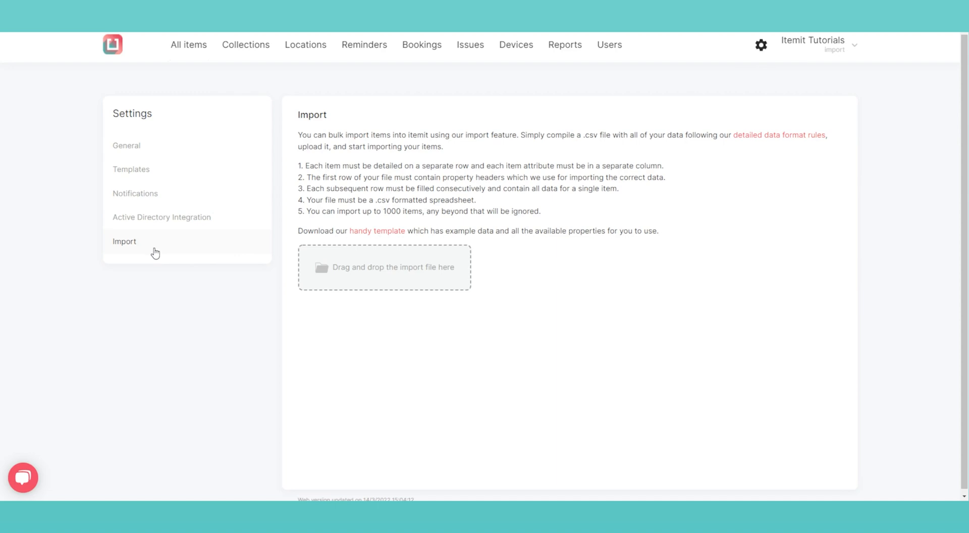
{"action": "mouse_move", "coordinate": [291, 247]}
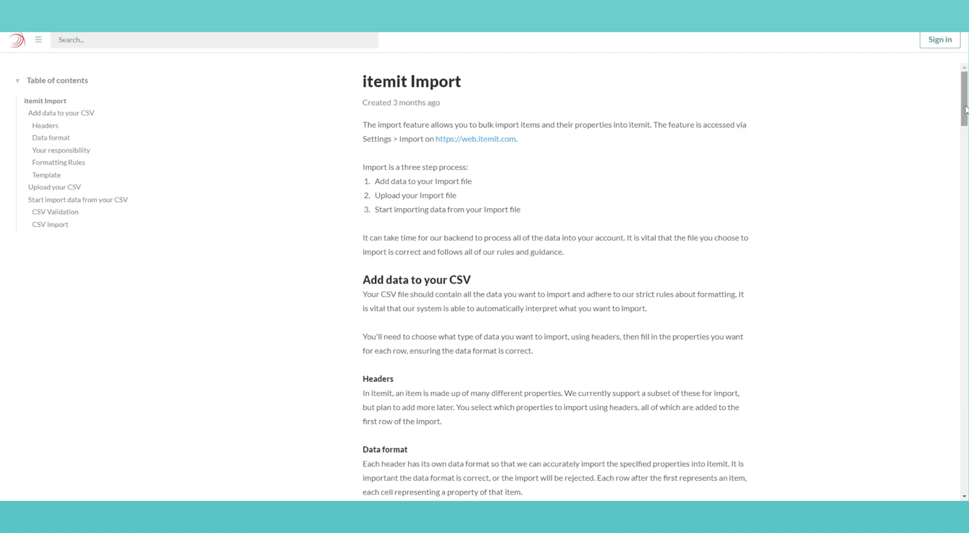
{"action": "scroll", "scroll_direction": "down", "scroll_amount": 3}
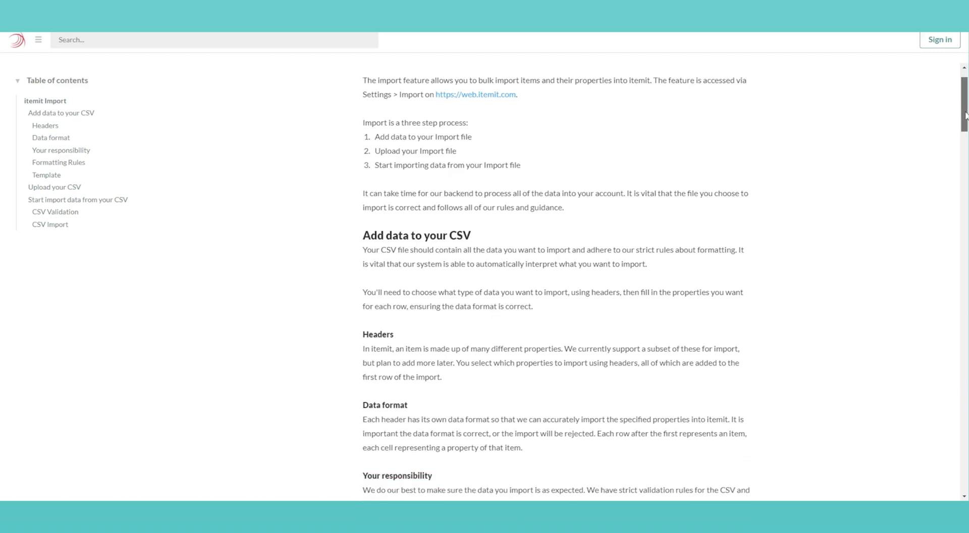
{"action": "scroll", "scroll_direction": "down", "scroll_amount": 3}
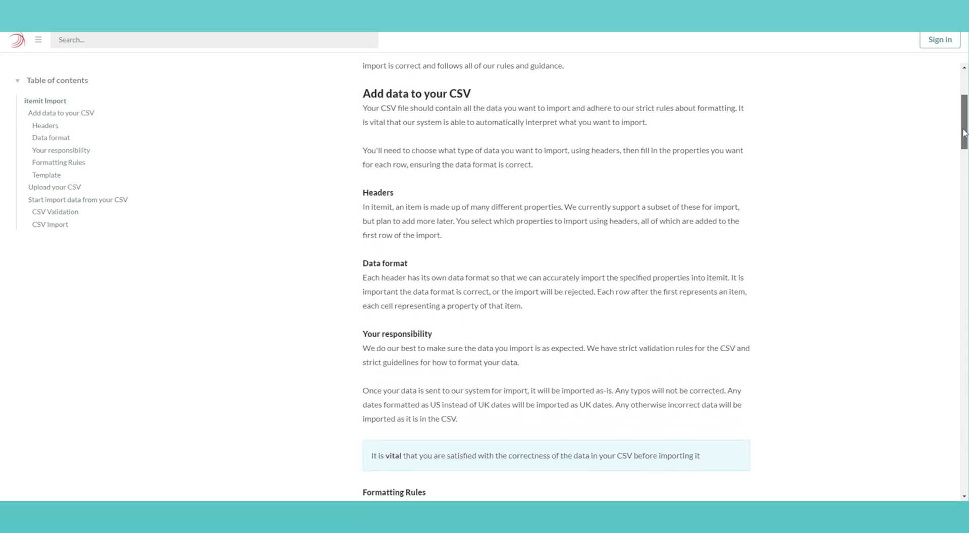
{"action": "scroll", "scroll_direction": "down", "scroll_amount": 3}
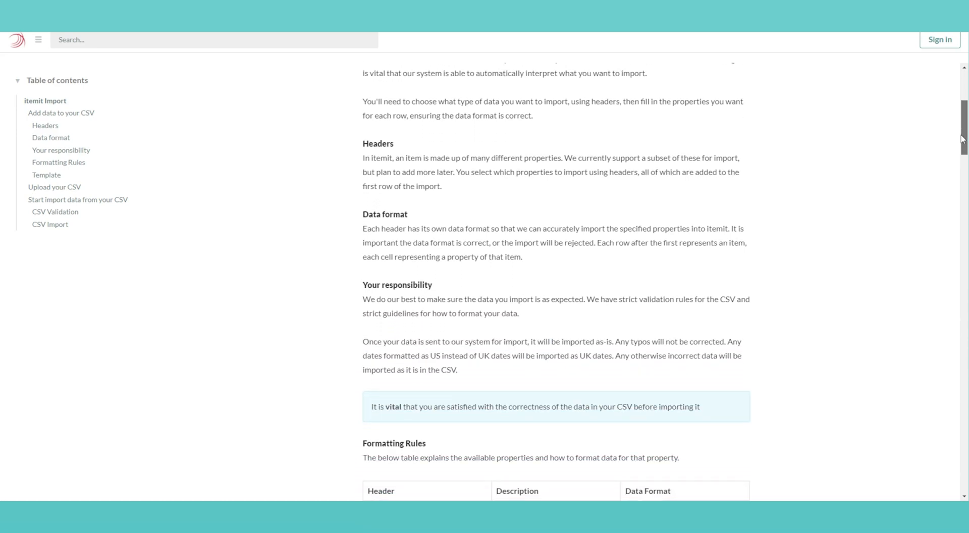
{"action": "scroll", "scroll_direction": "down", "scroll_amount": 3}
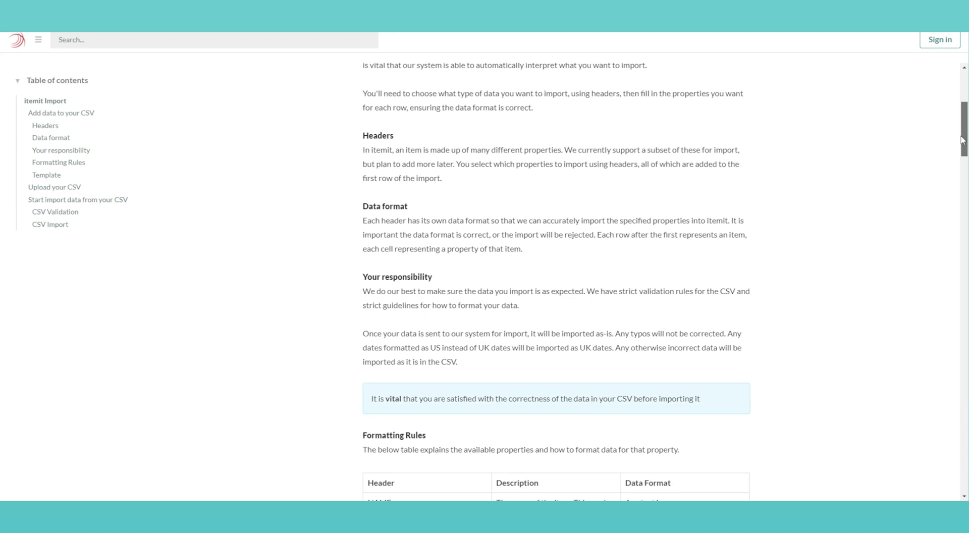
{"action": "scroll", "scroll_direction": "down", "scroll_amount": 3}
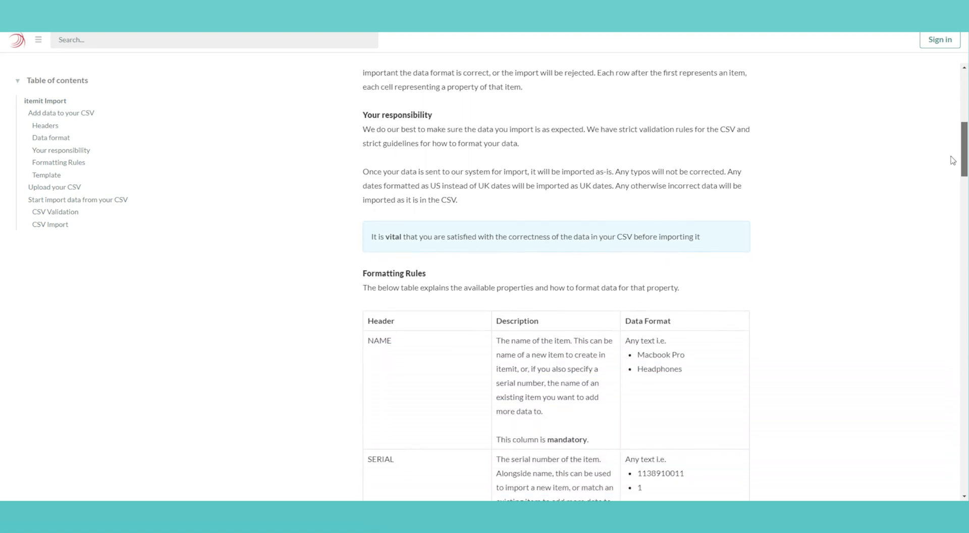
{"action": "scroll", "scroll_direction": "down", "scroll_amount": 3}
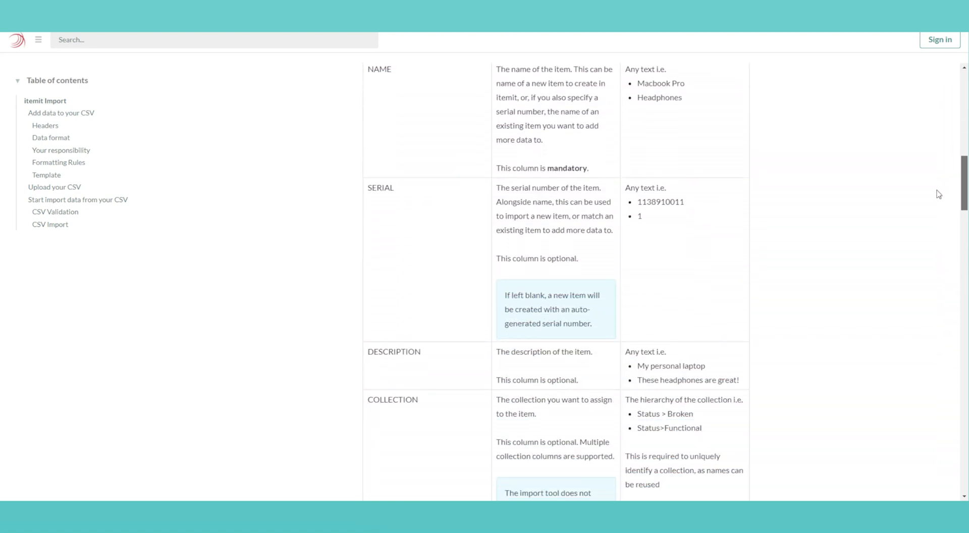
{"action": "scroll", "scroll_direction": "down", "scroll_amount": 3}
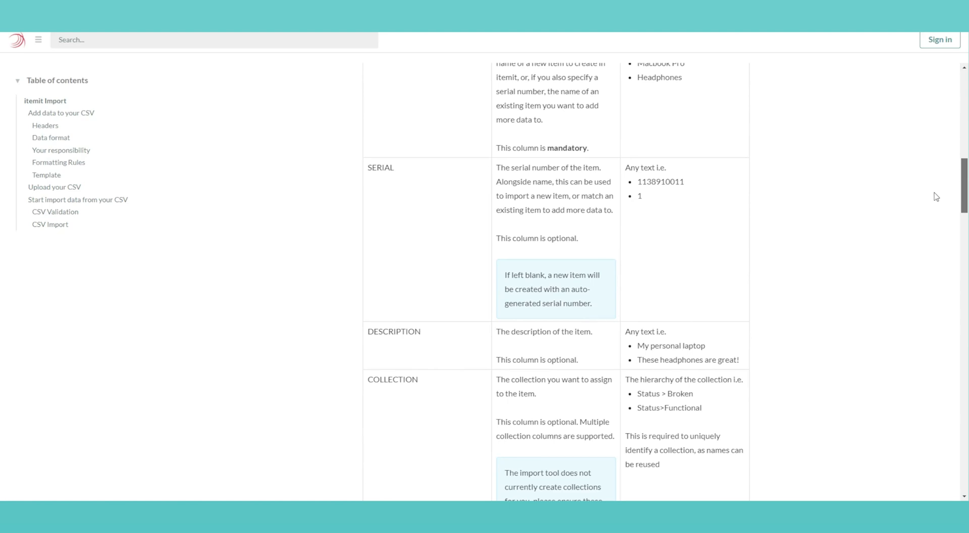
{"action": "scroll", "scroll_direction": "down", "scroll_amount": 3}
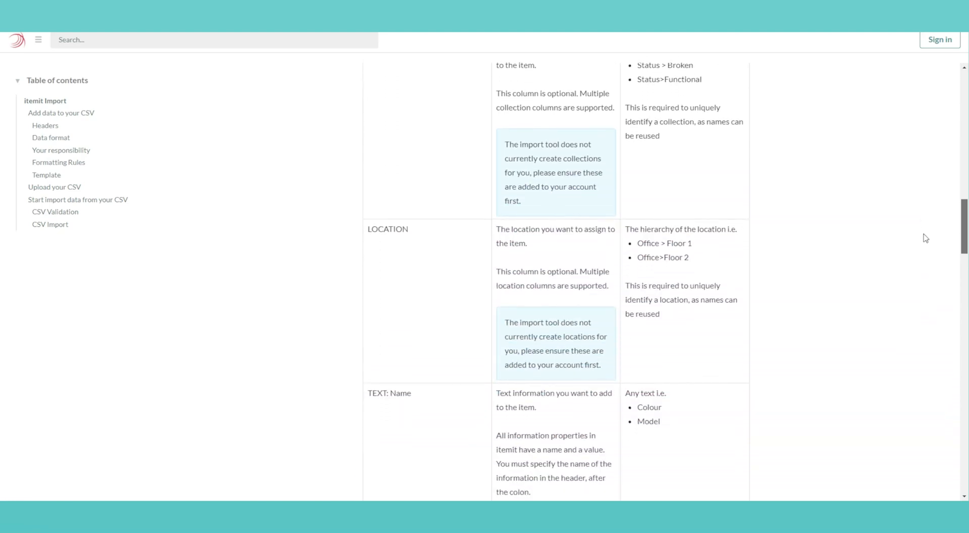
{"action": "scroll", "scroll_direction": "down", "scroll_amount": 3}
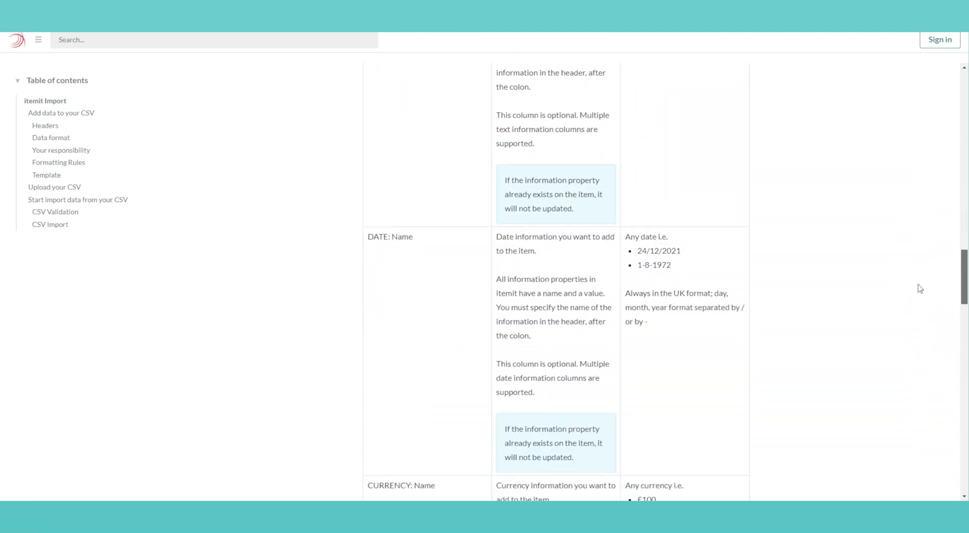
{"action": "scroll", "scroll_direction": "down", "scroll_amount": 3}
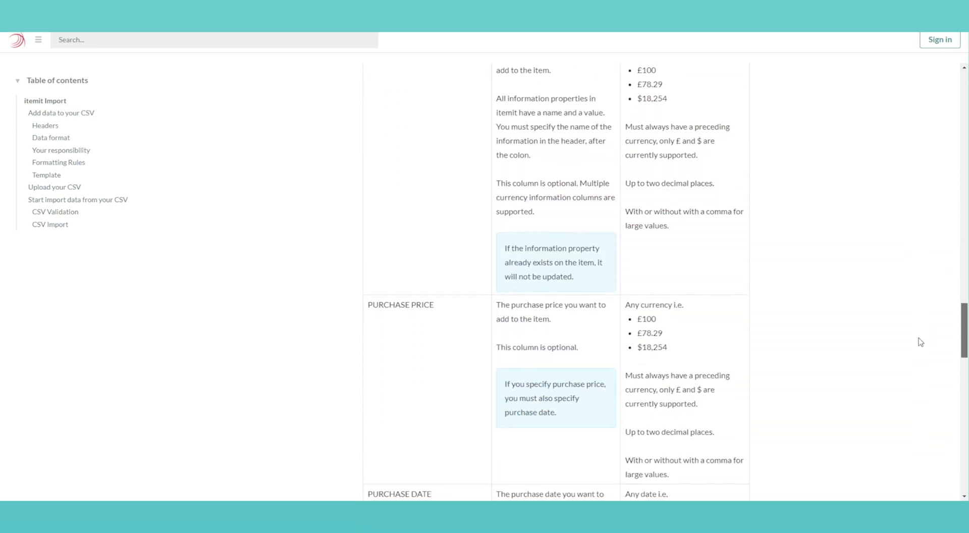
{"action": "scroll", "scroll_direction": "down", "scroll_amount": 3}
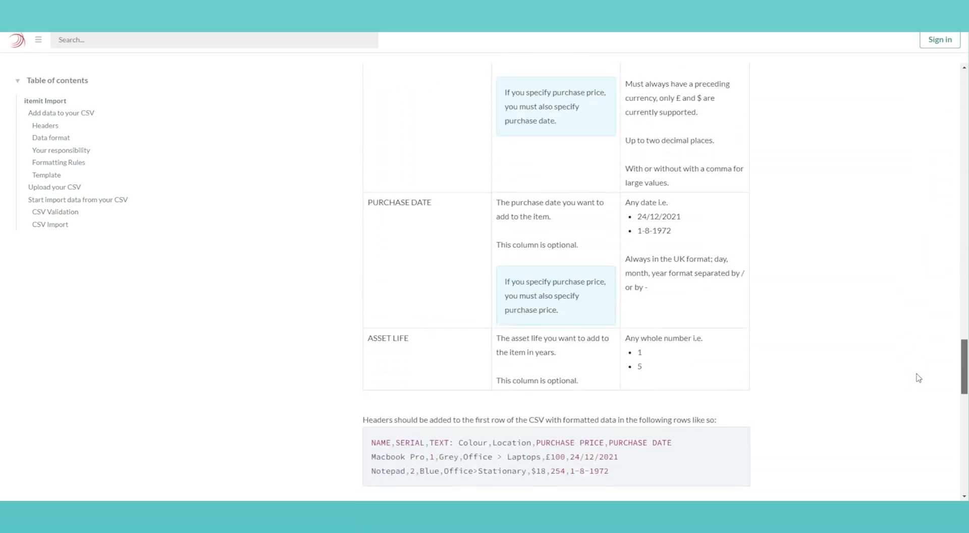
{"action": "scroll", "scroll_direction": "down", "scroll_amount": 3}
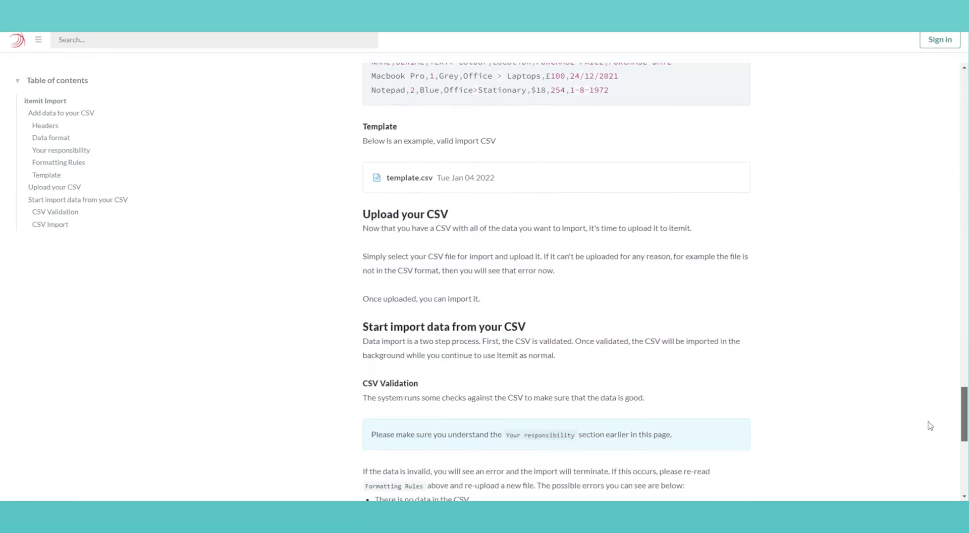
{"action": "scroll", "scroll_direction": "down", "scroll_amount": 3}
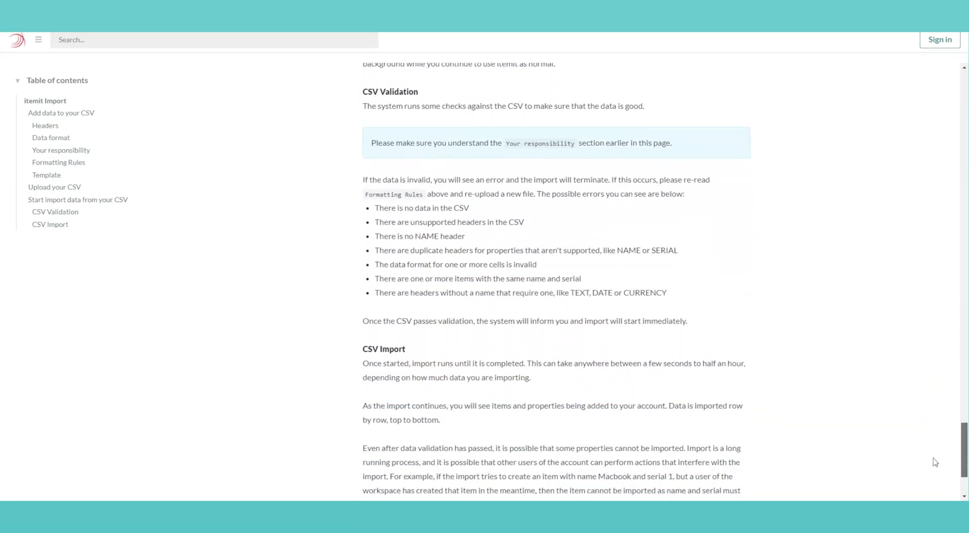
{"action": "scroll", "scroll_direction": "down", "scroll_amount": 3}
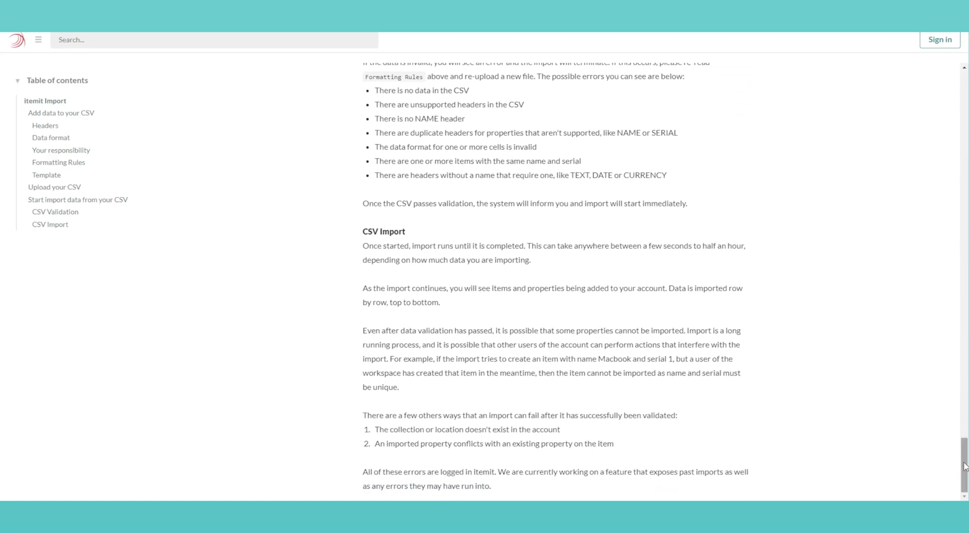
{"action": "scroll", "scroll_direction": "up", "scroll_amount": 3}
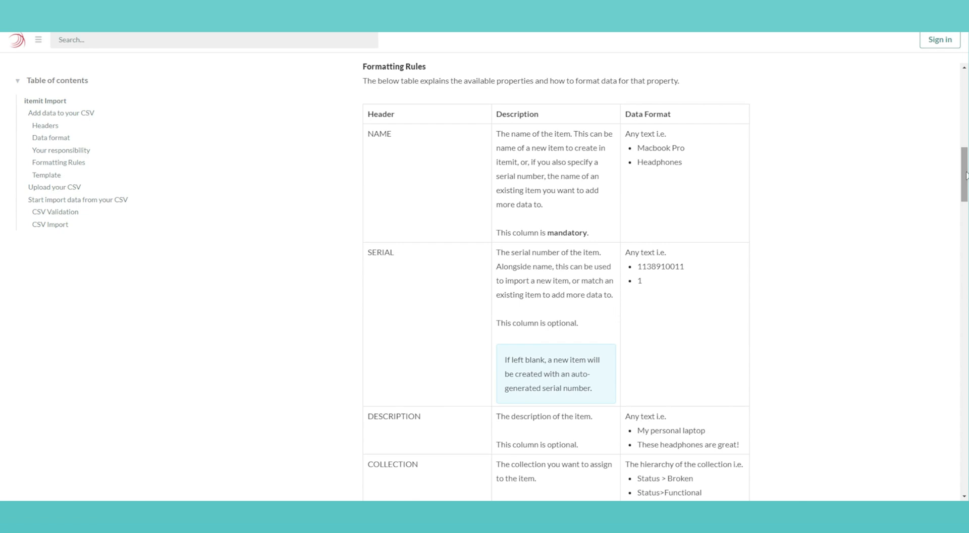
{"action": "scroll", "scroll_direction": "down", "scroll_amount": 3}
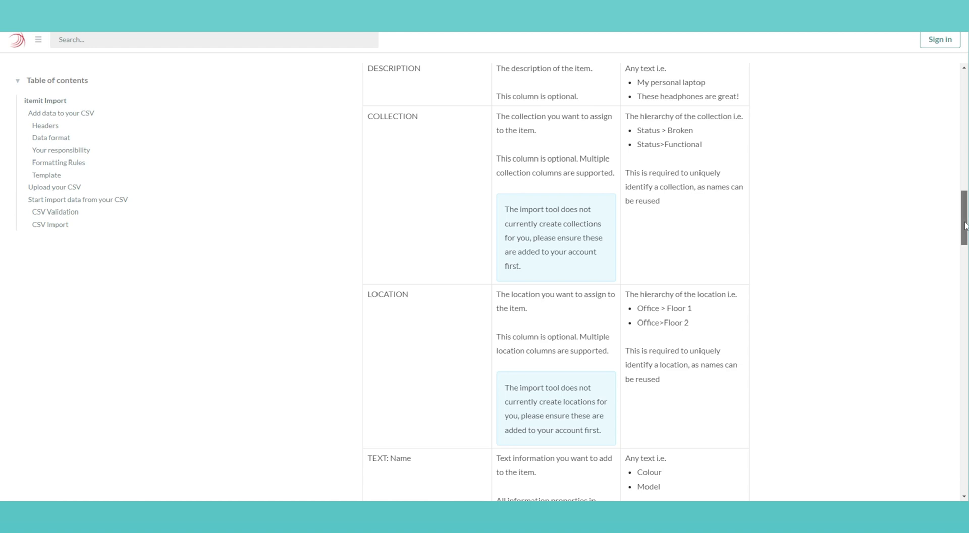
{"action": "scroll", "scroll_direction": "down", "scroll_amount": 3}
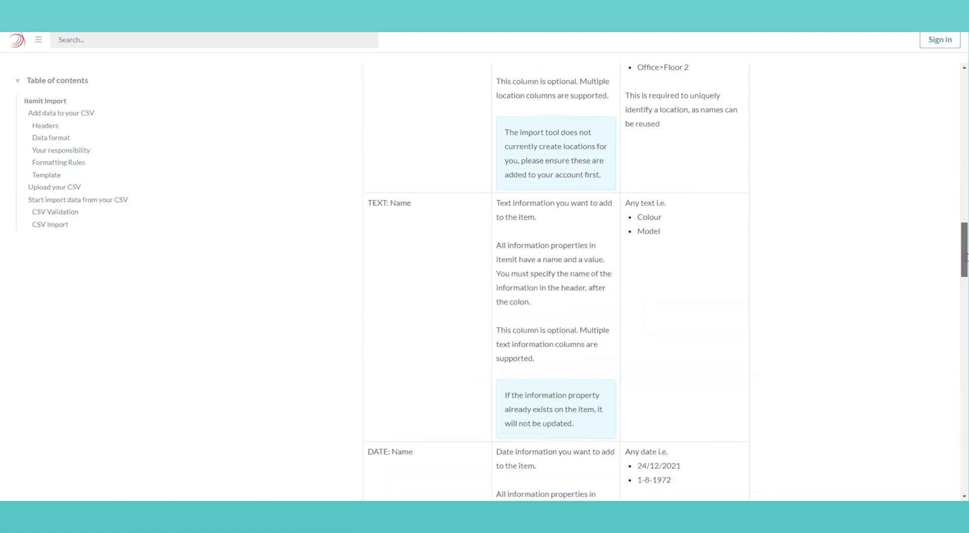
{"action": "scroll", "scroll_direction": "down", "scroll_amount": 3}
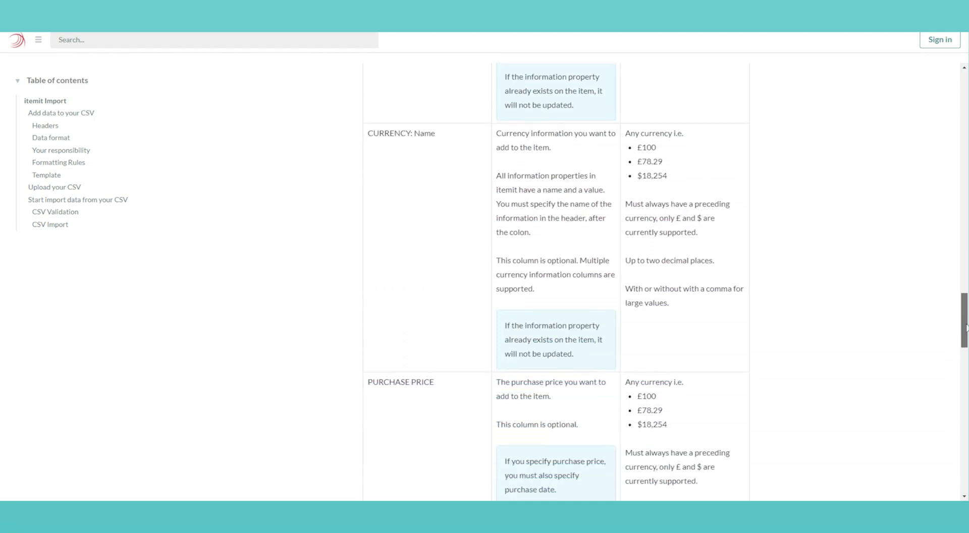
{"action": "scroll", "scroll_direction": "down", "scroll_amount": 3}
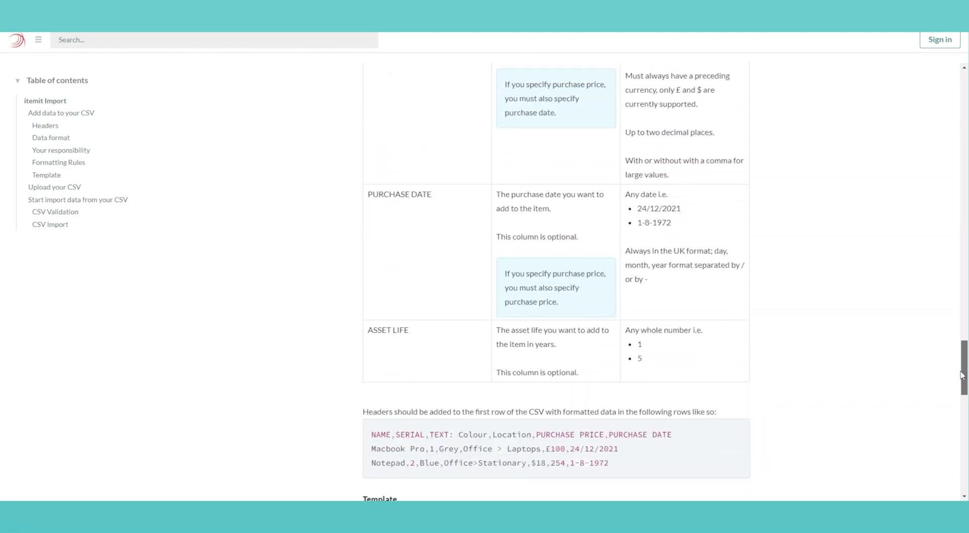
{"action": "scroll", "scroll_direction": "down", "scroll_amount": 3}
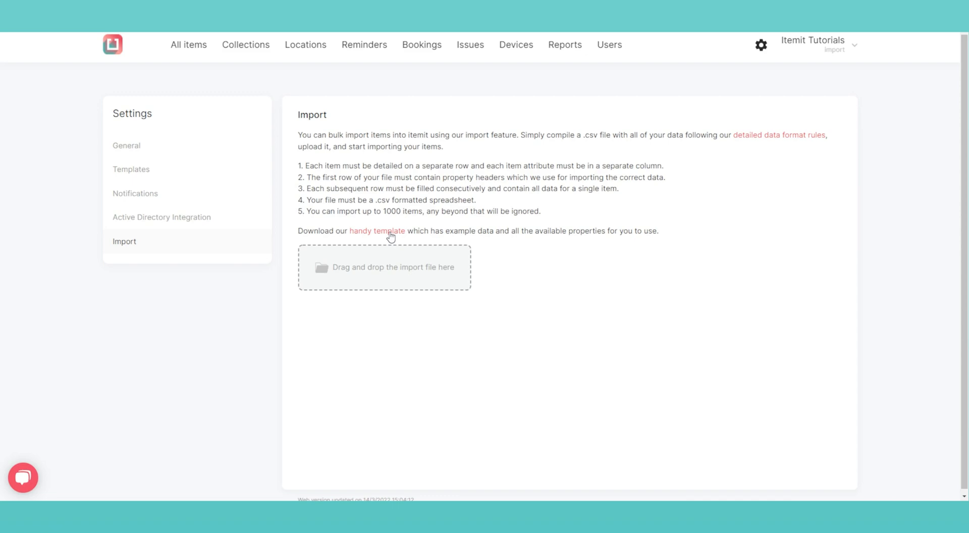
{"action": "mouse_move", "coordinate": [398, 238]}
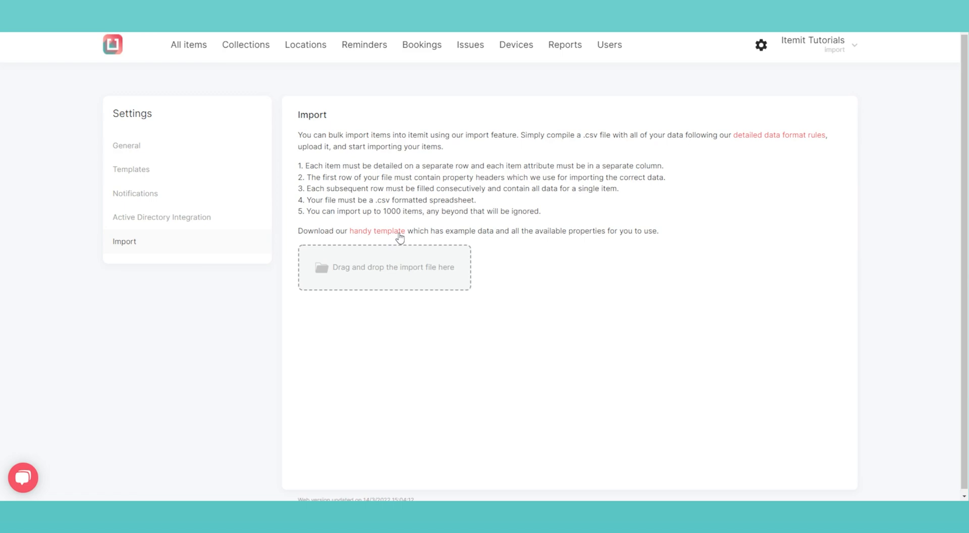
{"action": "mouse_move", "coordinate": [425, 271]}
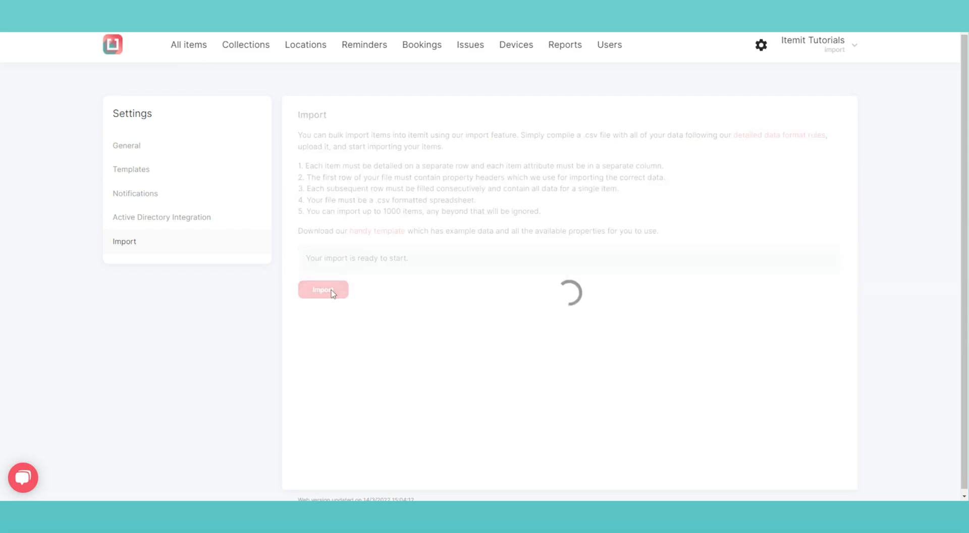
- Import the uploaded CSV data in the background, then finish to clear the page
{"action": "left_click", "coordinate": [322, 289]}
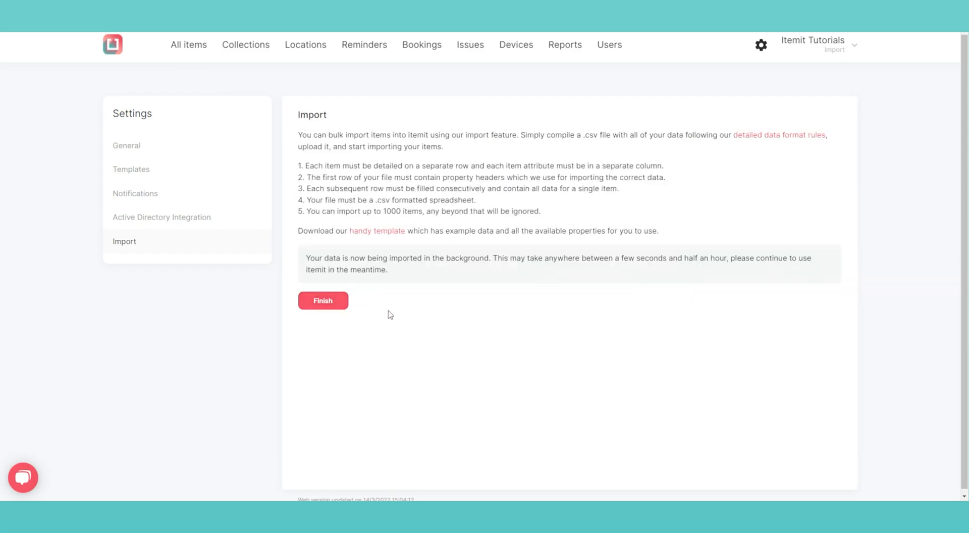
{"action": "mouse_move", "coordinate": [396, 317]}
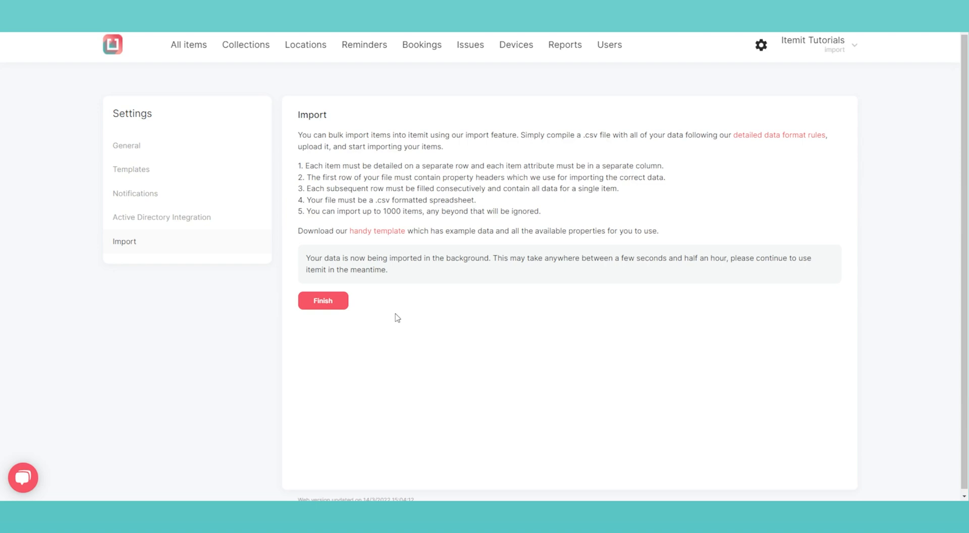
{"action": "mouse_move", "coordinate": [396, 320]}
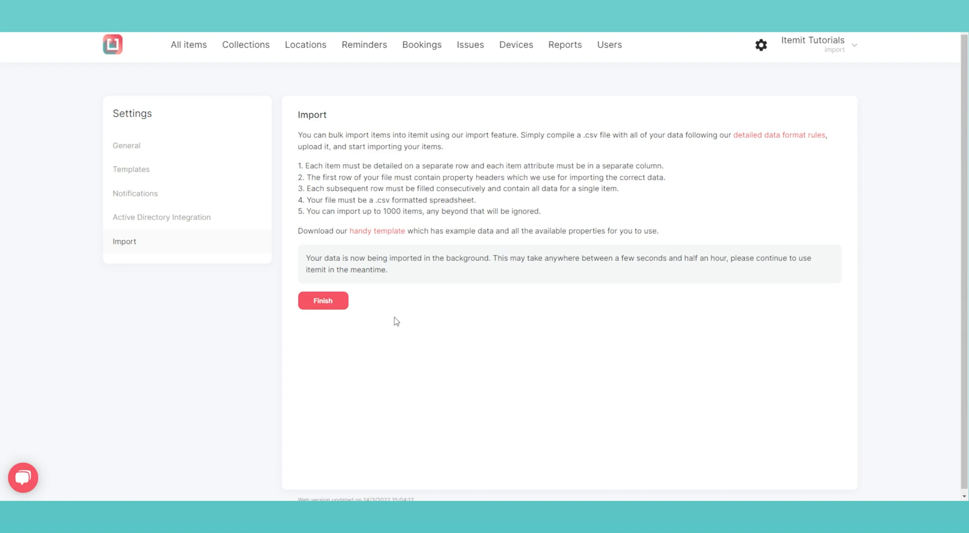
{"action": "mouse_move", "coordinate": [389, 321]}
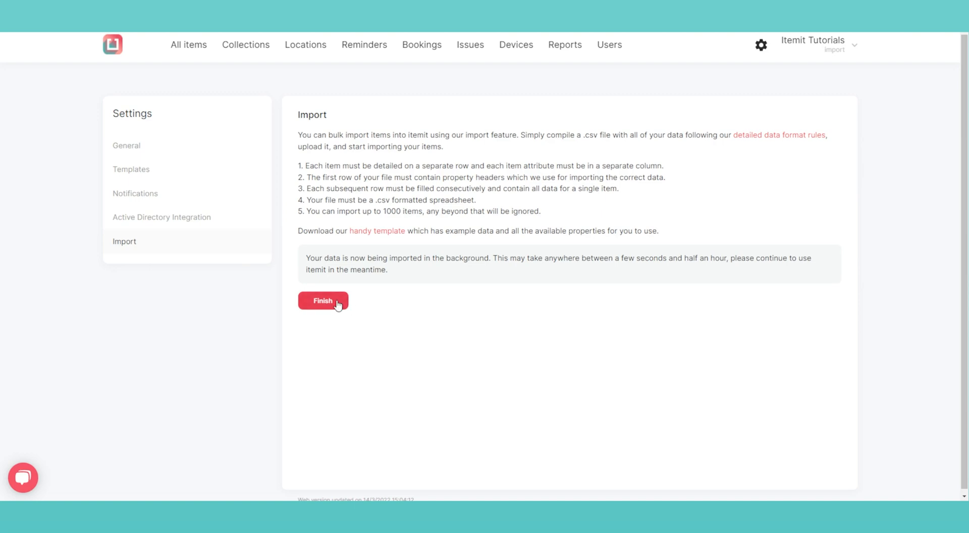
{"action": "mouse_move", "coordinate": [337, 308]}
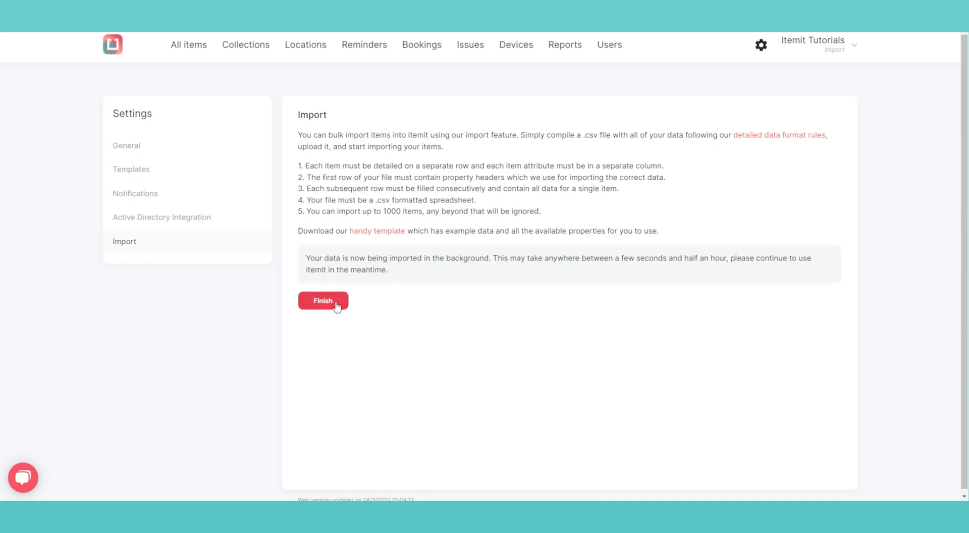
{"action": "mouse_move", "coordinate": [334, 309]}
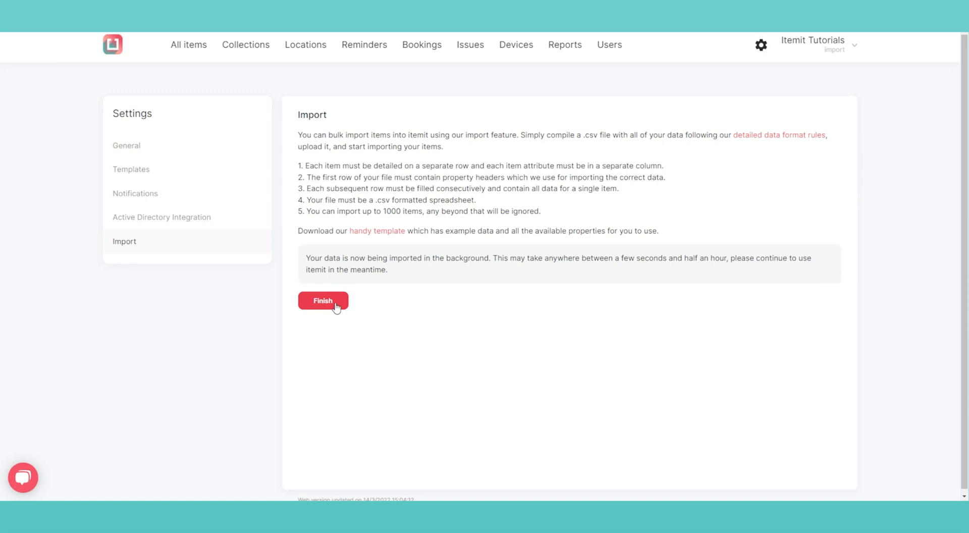
{"action": "mouse_move", "coordinate": [337, 308]}
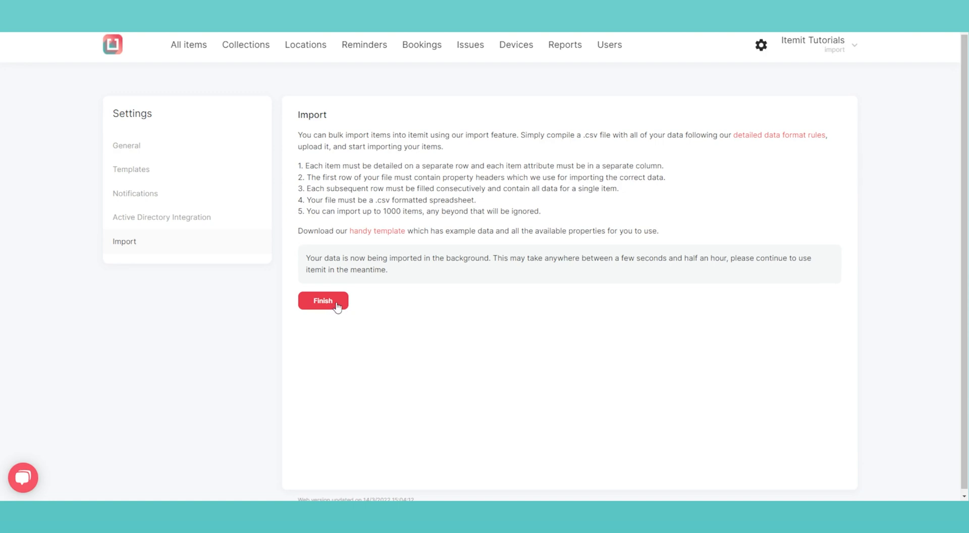
{"action": "left_click", "coordinate": [322, 301]}
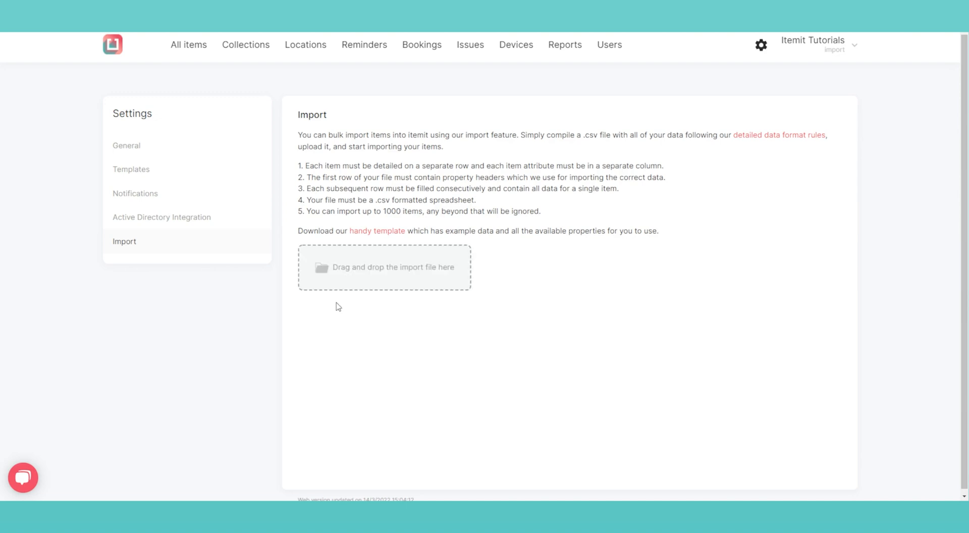
- Open All items and scroll through the 23 items, including imported monitors and keyboards
{"action": "left_click", "coordinate": [188, 44]}
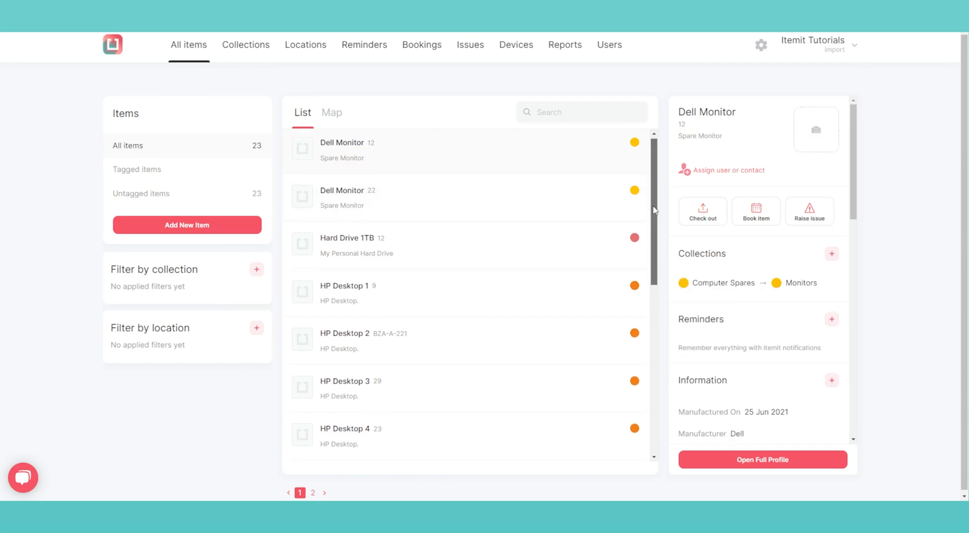
{"action": "scroll", "scroll_direction": "down", "scroll_amount": 3}
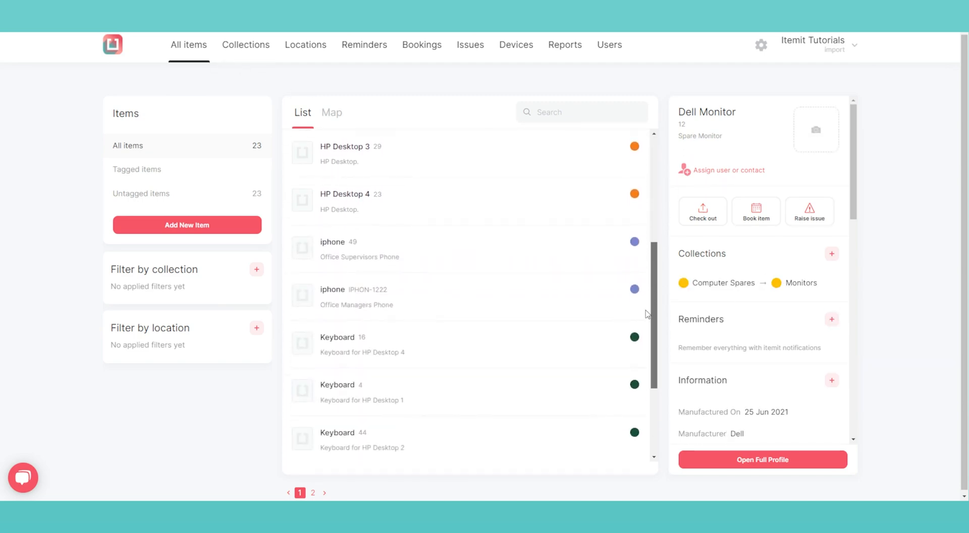
{"action": "scroll", "scroll_direction": "down", "scroll_amount": 3}
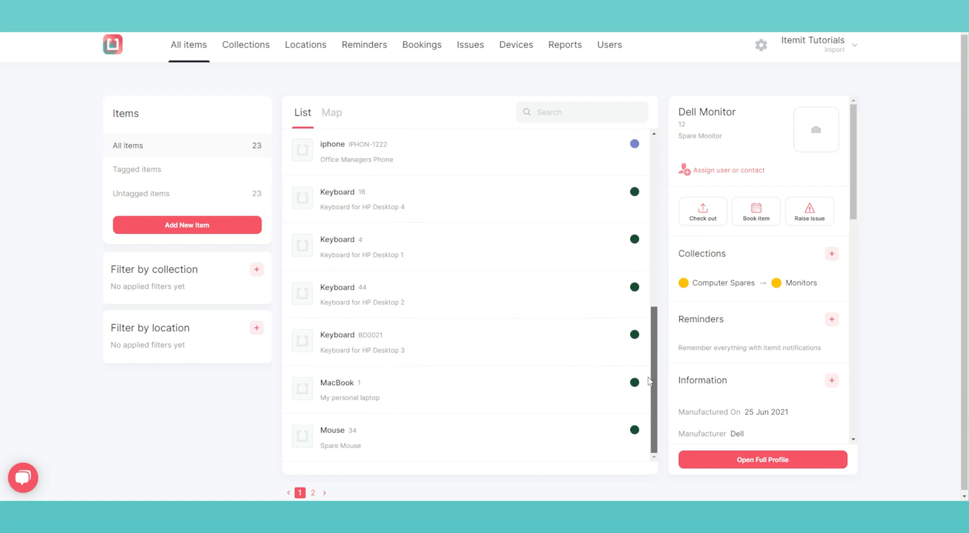